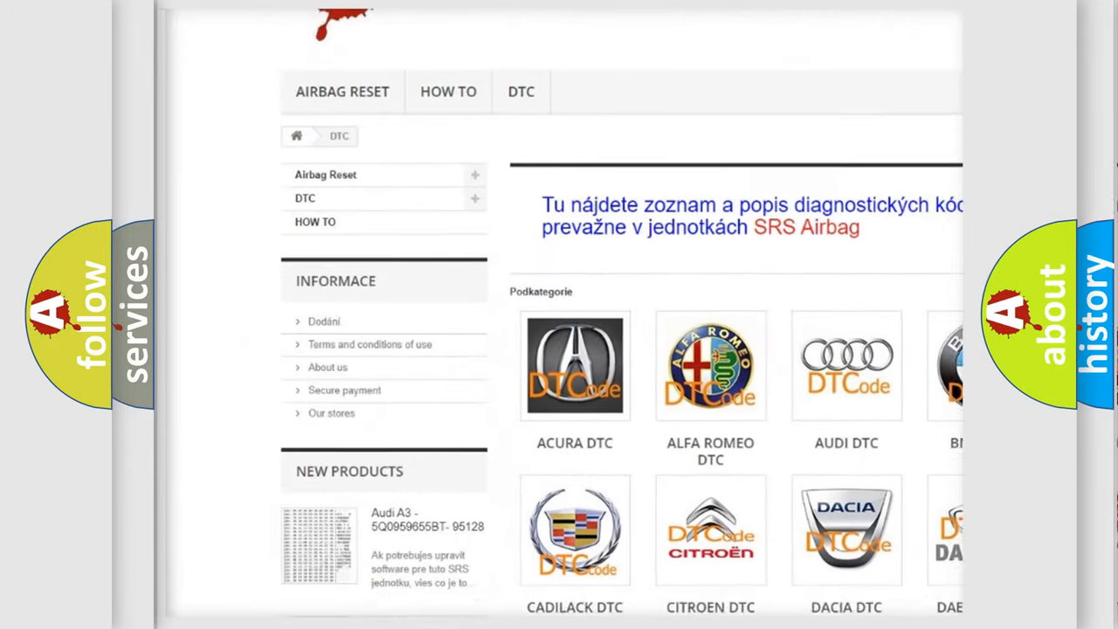
scroll("down", 3)
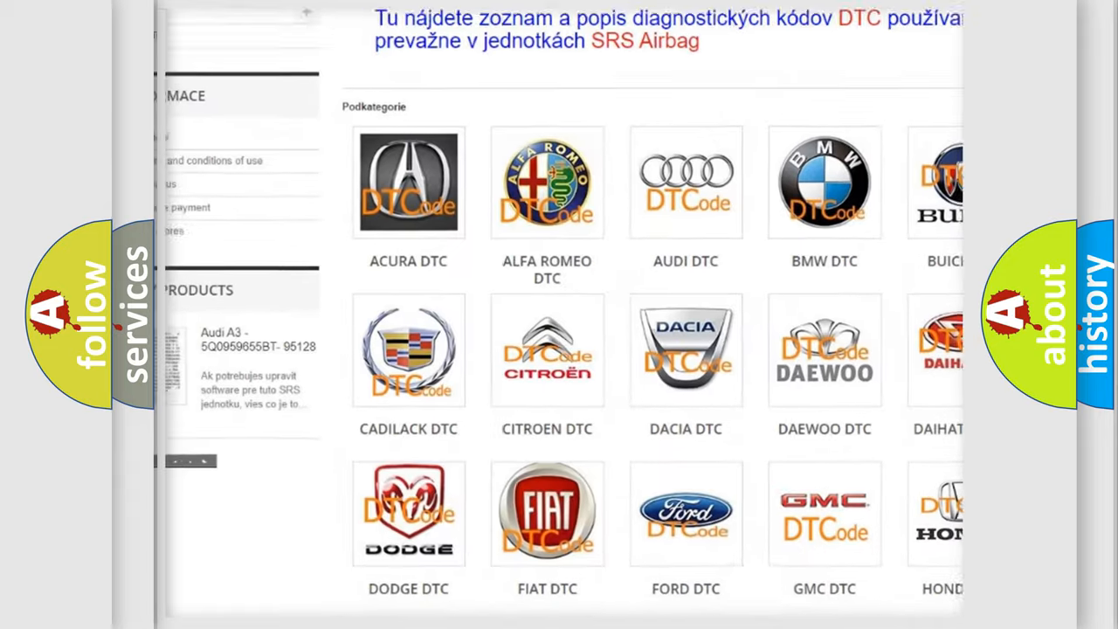
scroll("down", 3)
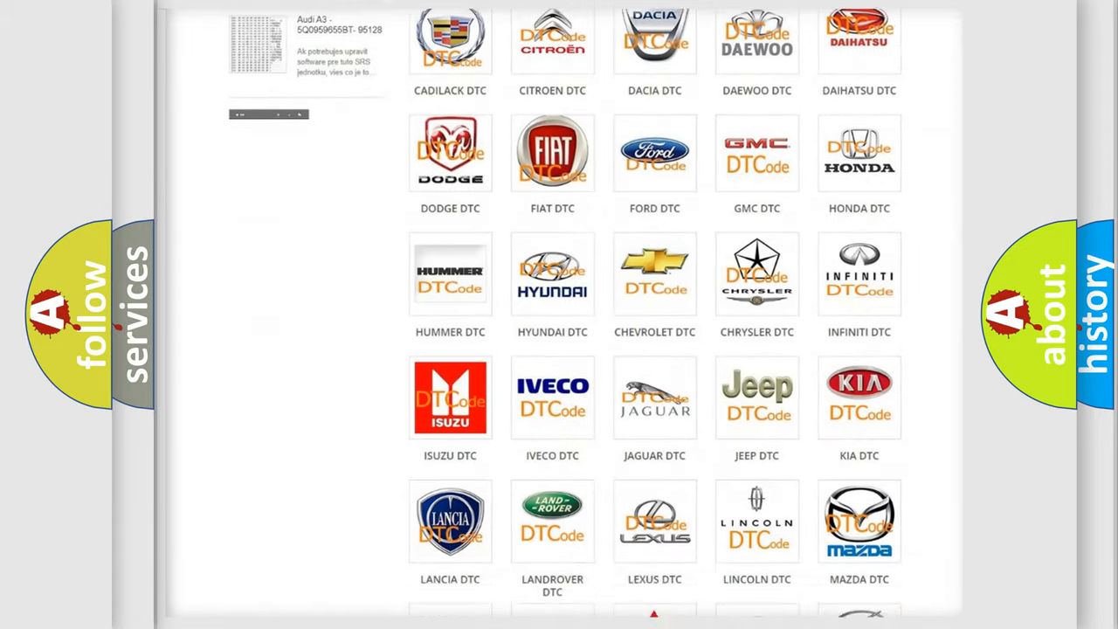
scroll("down", 3)
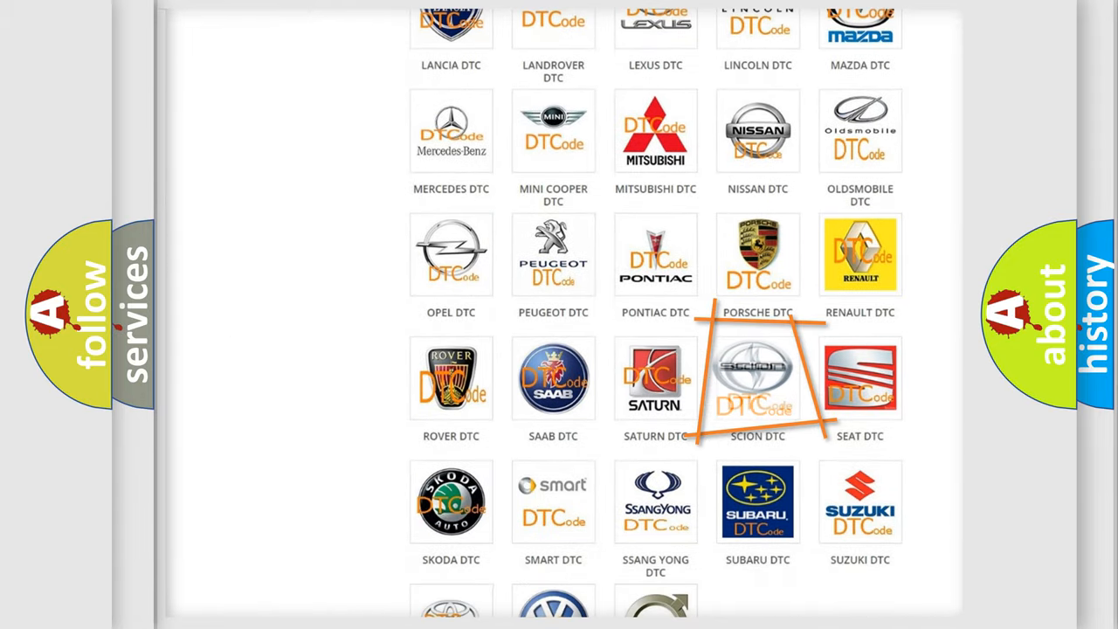